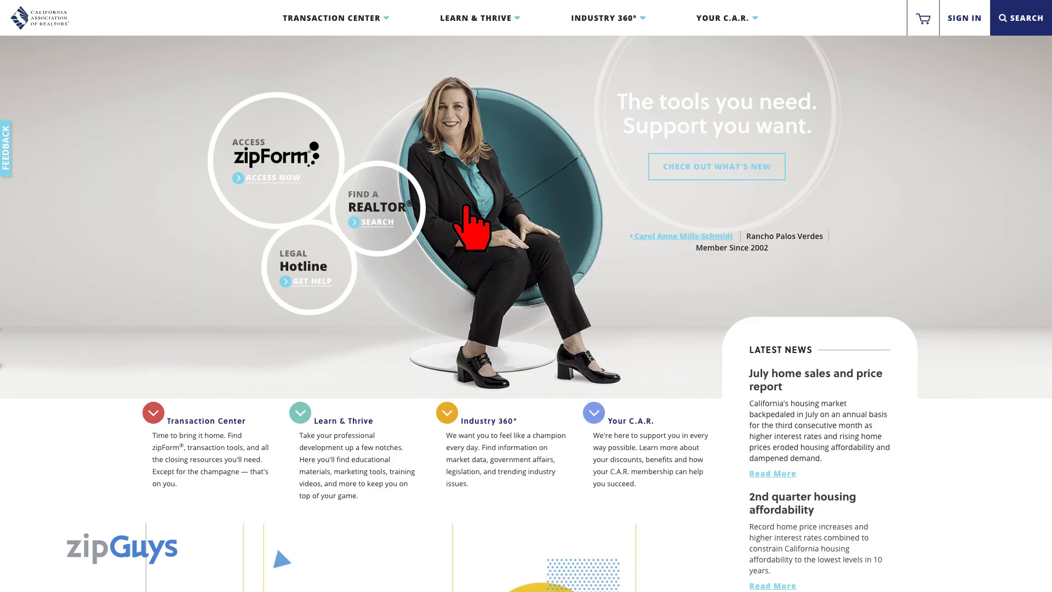
{"action": "mouse_move", "coordinate": [964, 18]}
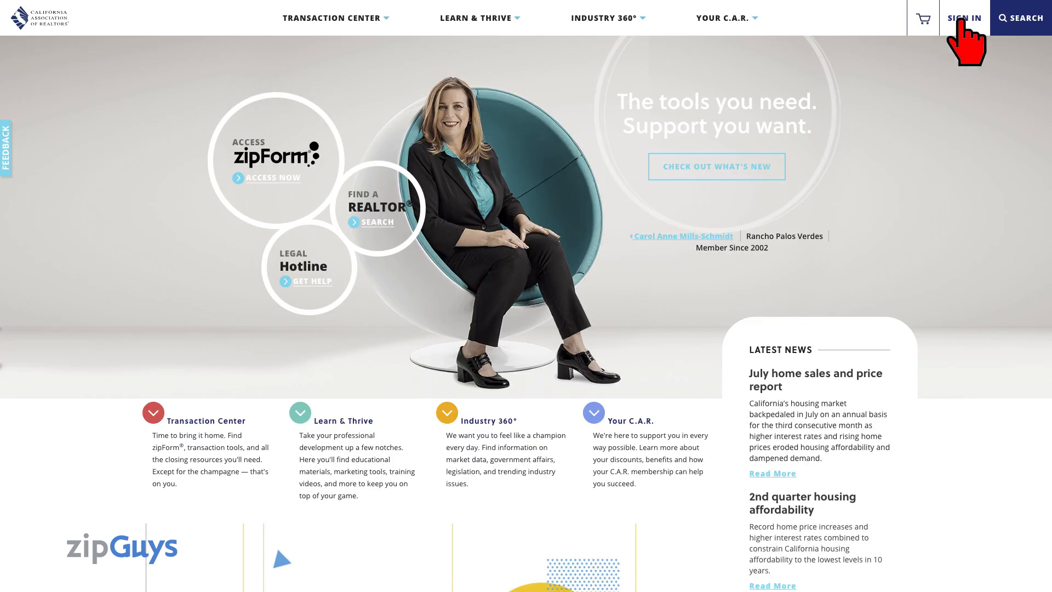
{"action": "mouse_move", "coordinate": [609, 127]}
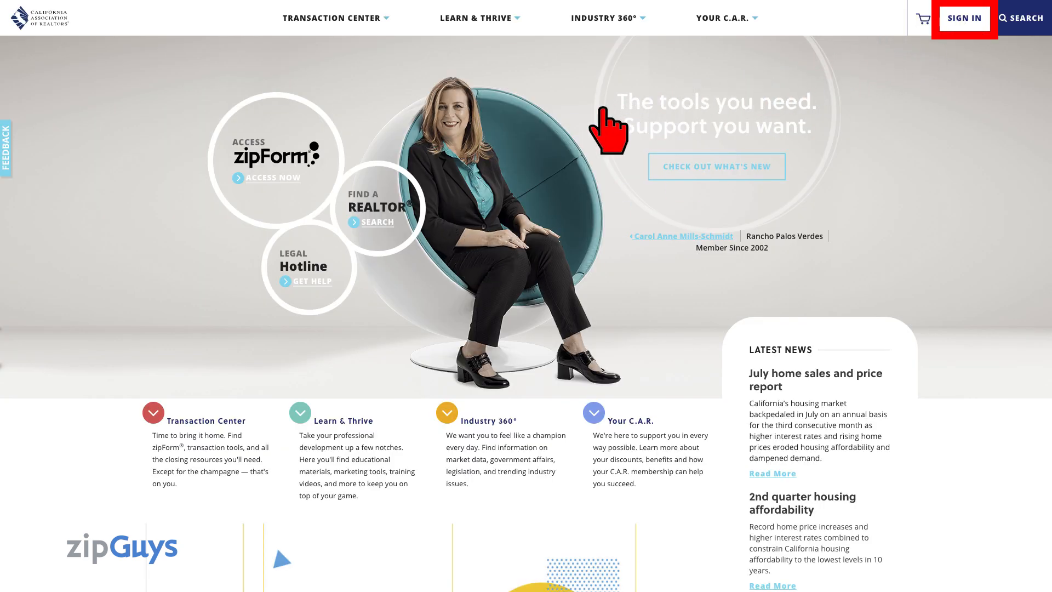
Sign in to car.org with the member username and password.
{"action": "left_click", "coordinate": [963, 18]}
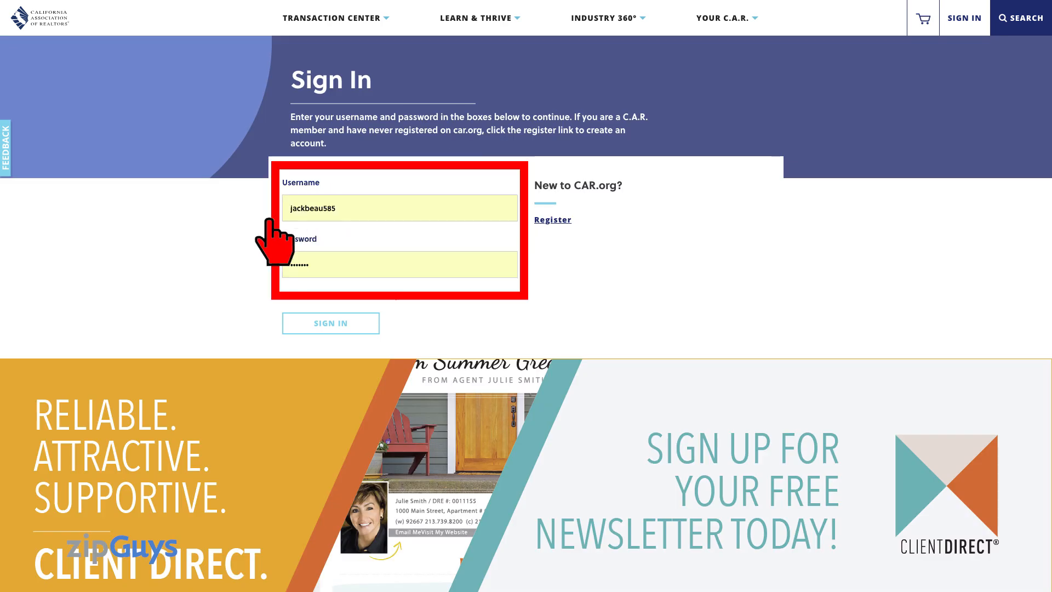
{"action": "mouse_move", "coordinate": [330, 322]}
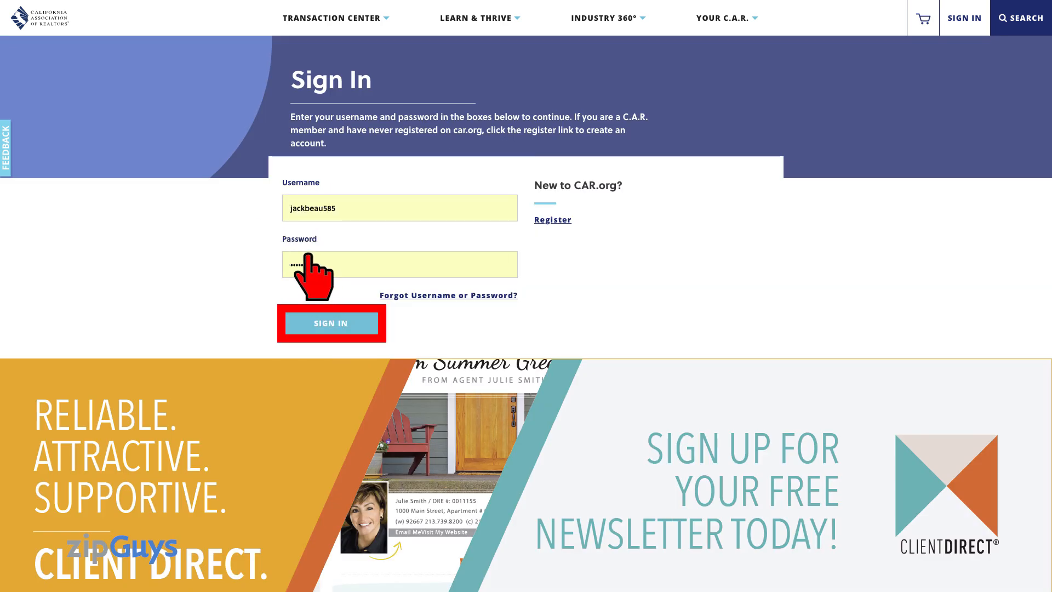
{"action": "left_click", "coordinate": [331, 323]}
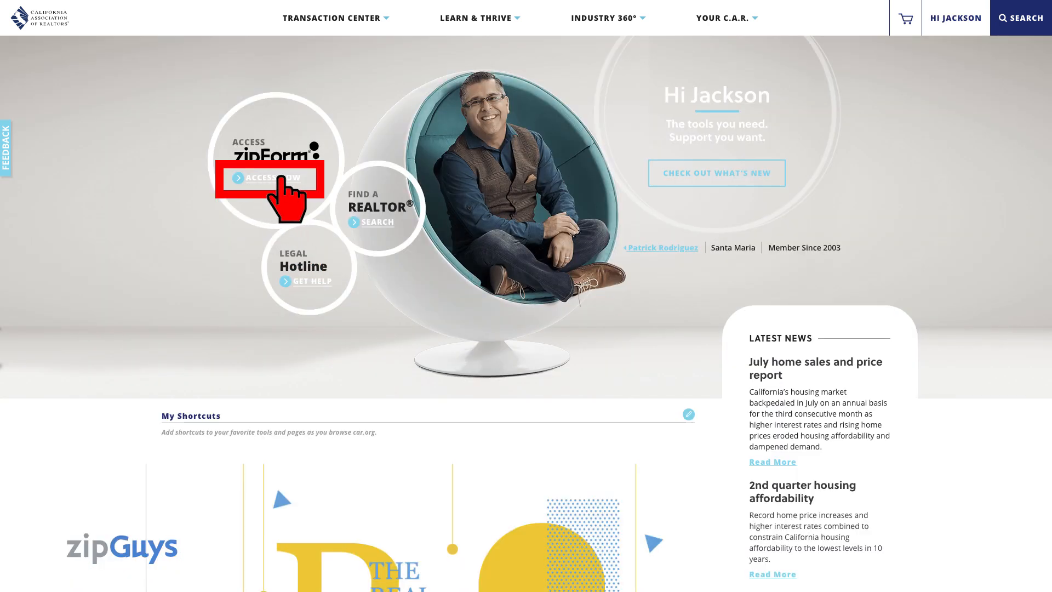
Launch zipForm from the member home page and show the Me profile summary.
{"action": "left_click", "coordinate": [268, 178]}
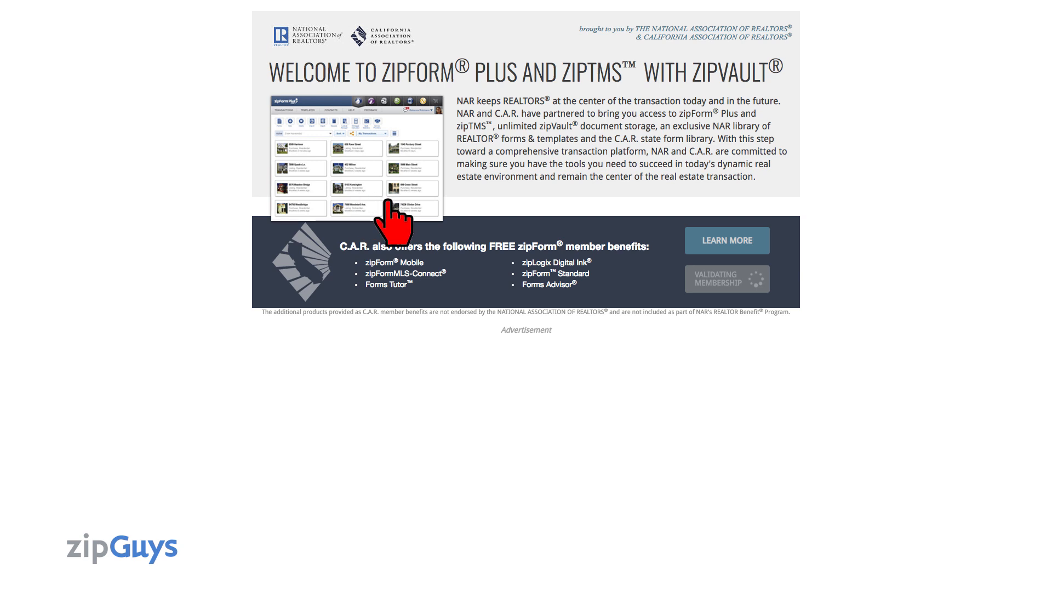
{"action": "mouse_move", "coordinate": [544, 262]}
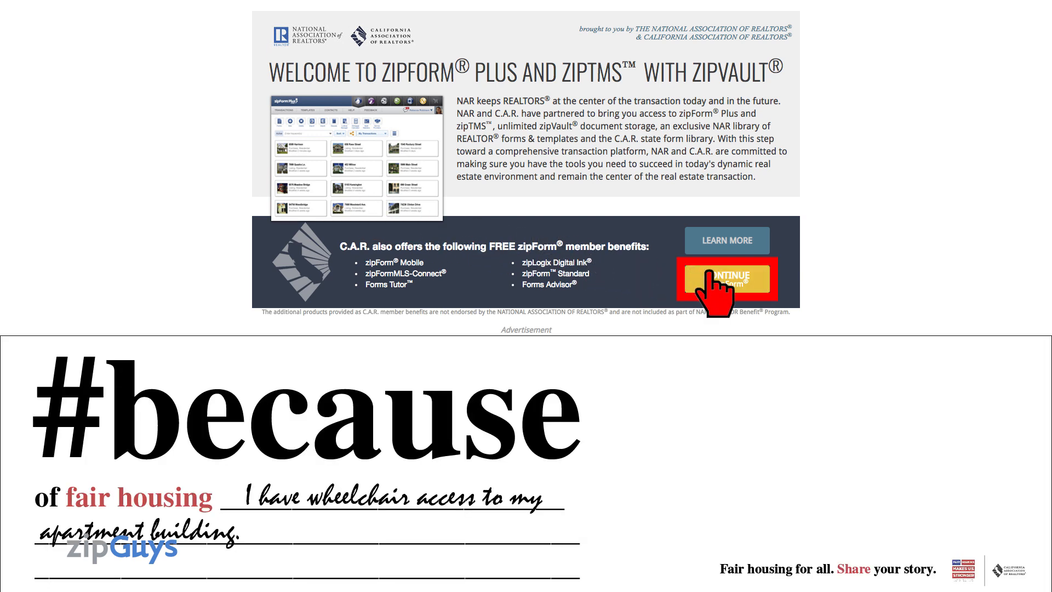
{"action": "mouse_move", "coordinate": [784, 230]}
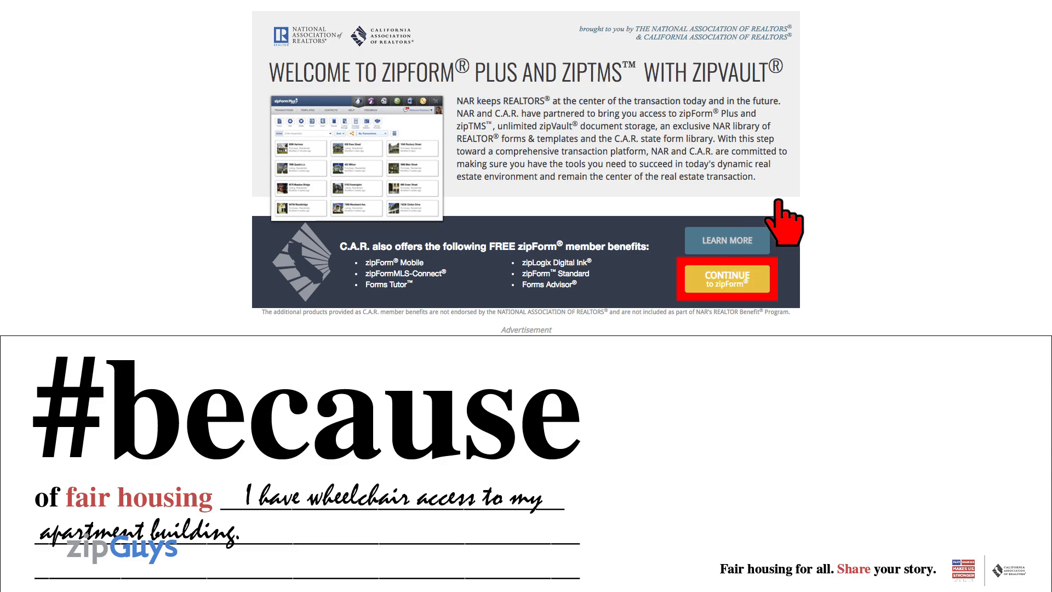
{"action": "left_click", "coordinate": [727, 278]}
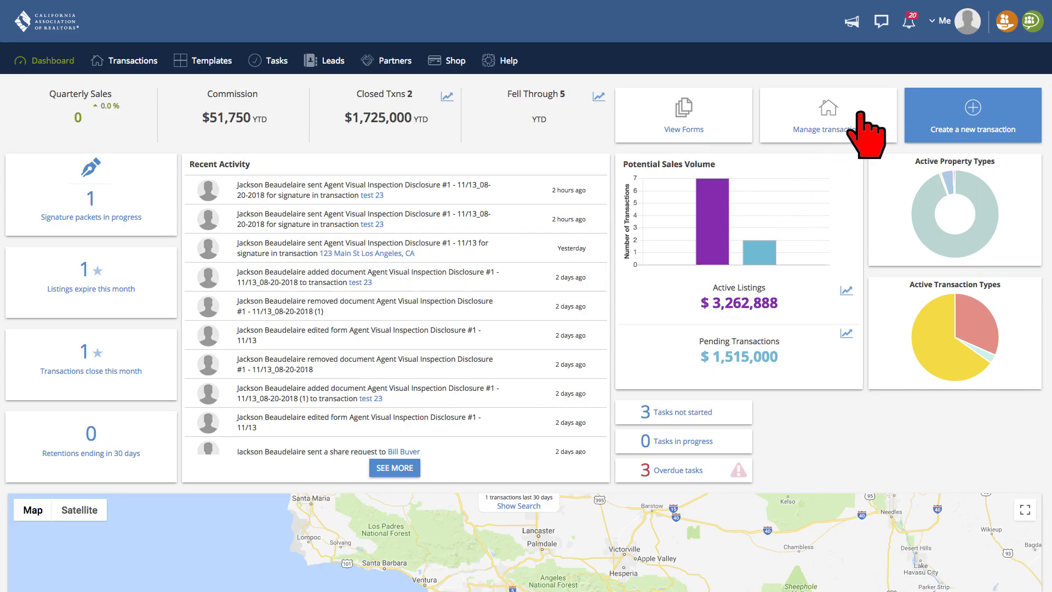
{"action": "mouse_move", "coordinate": [947, 47]}
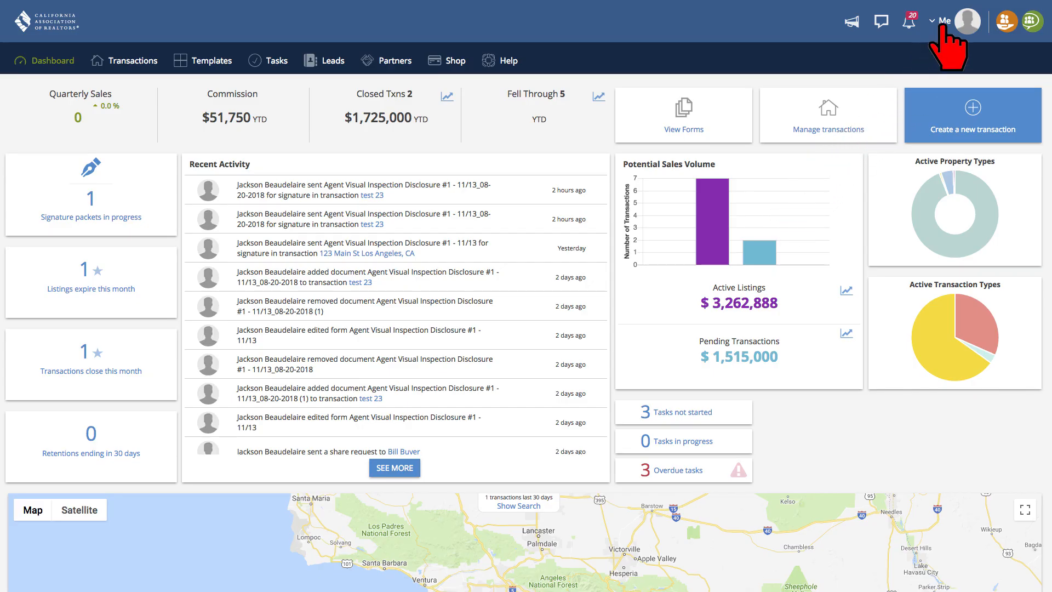
{"action": "left_click", "coordinate": [944, 21]}
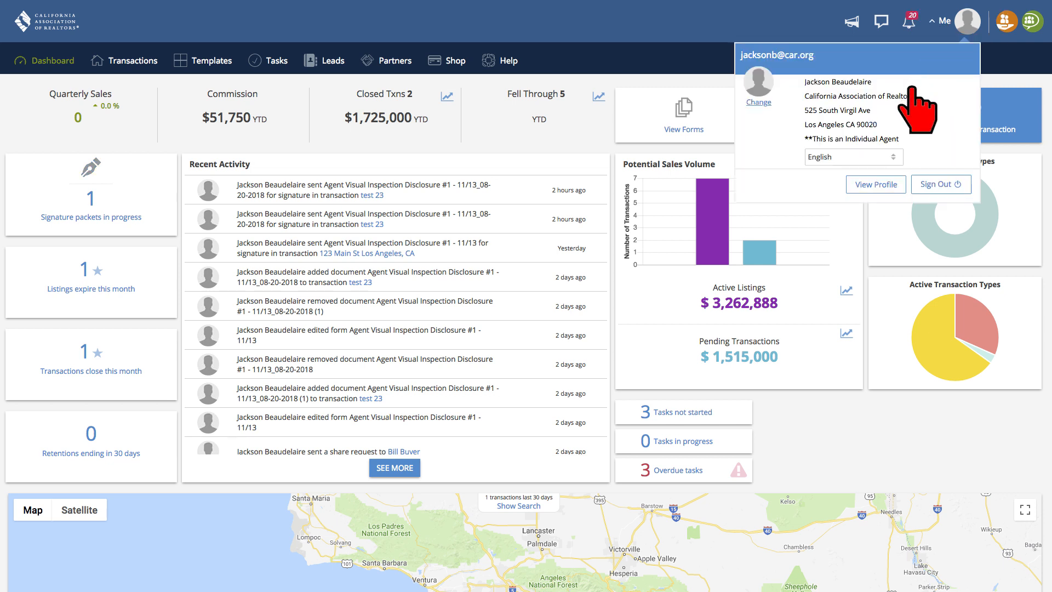
{"action": "mouse_move", "coordinate": [876, 192]}
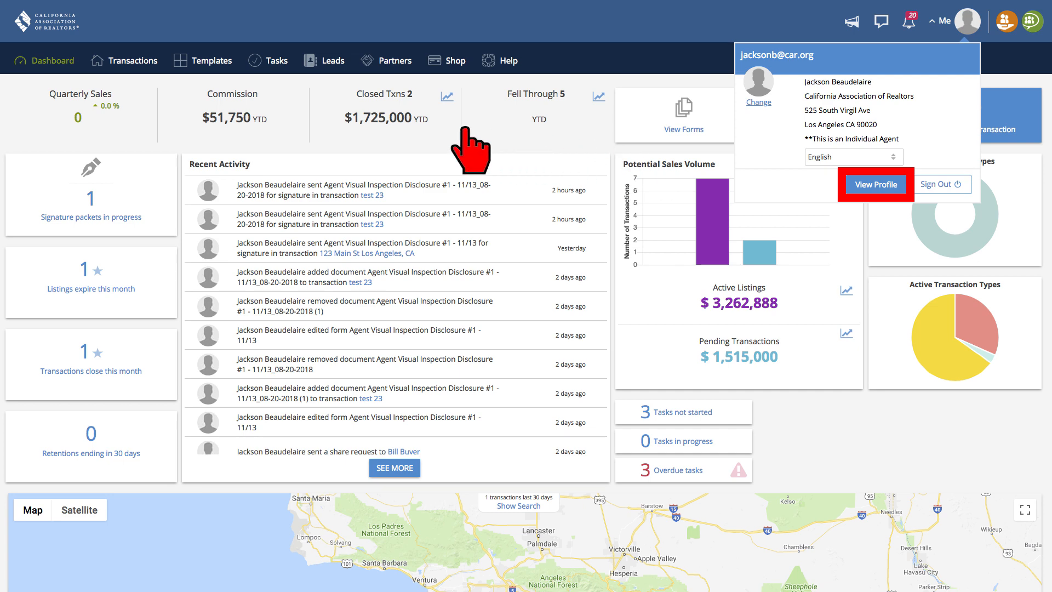
Open the Me profile page on its Sign In & Security tab.
{"action": "left_click", "coordinate": [875, 184]}
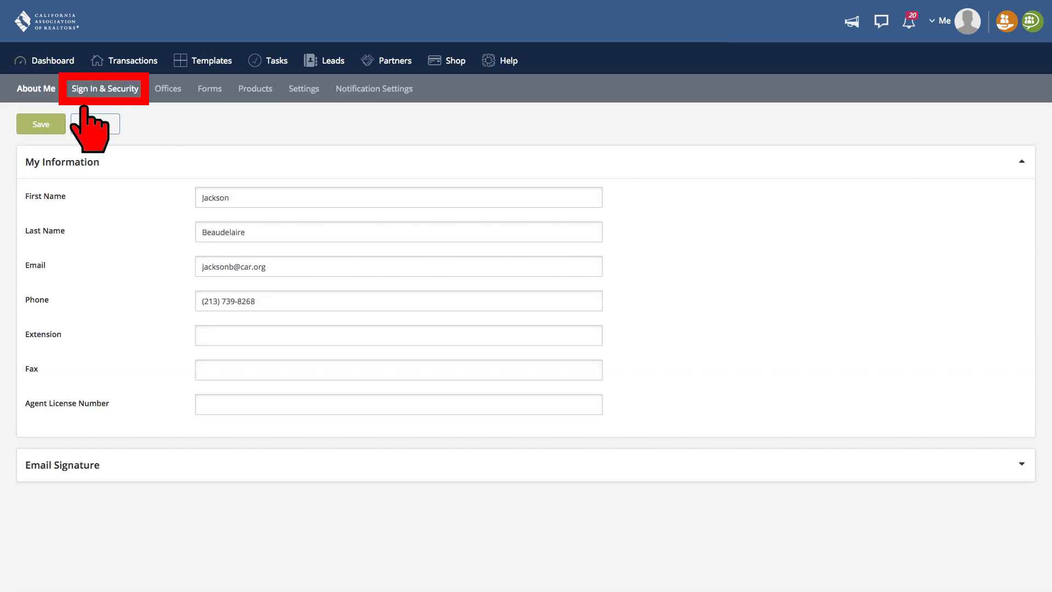
{"action": "left_click", "coordinate": [104, 88]}
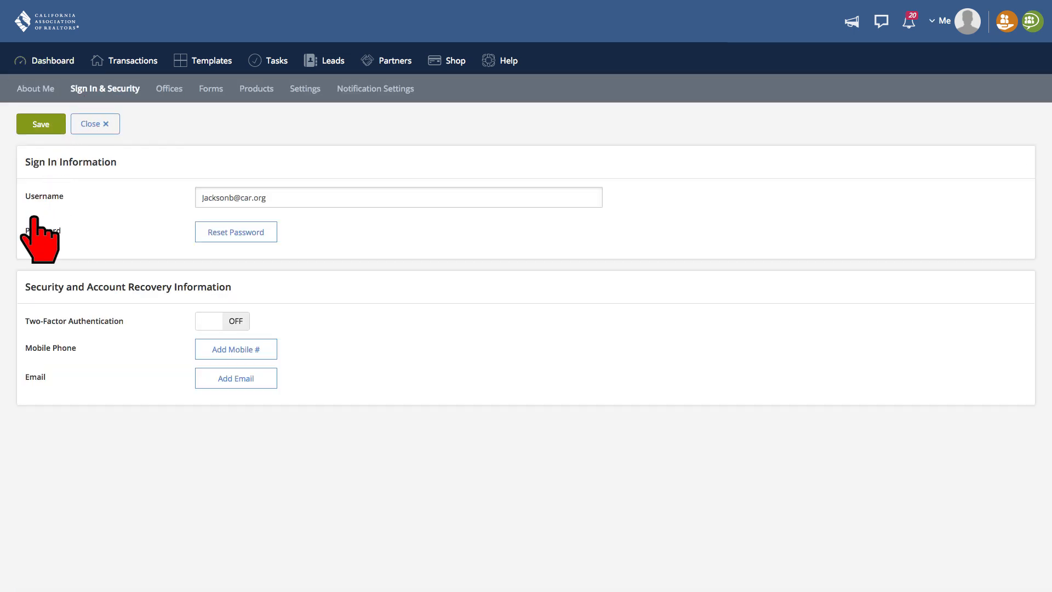
{"action": "mouse_move", "coordinate": [91, 329]}
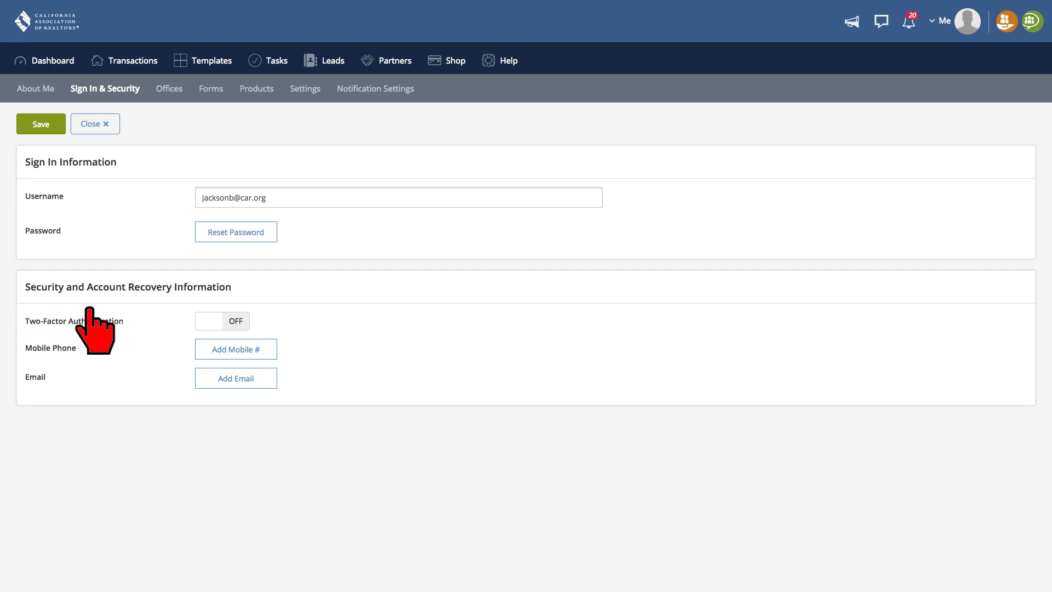
{"action": "mouse_move", "coordinate": [284, 319]}
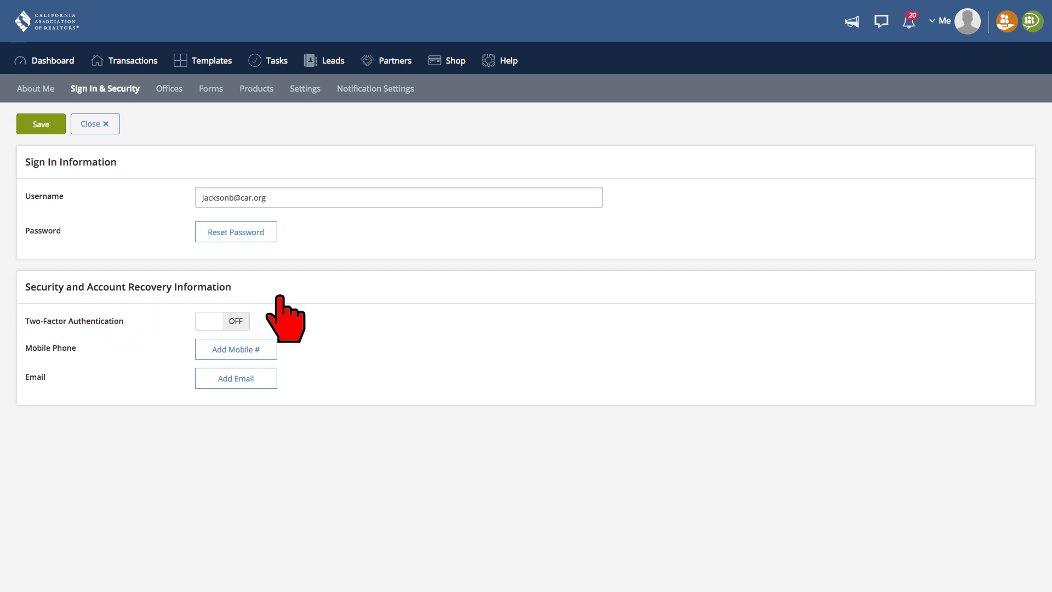
{"action": "mouse_move", "coordinate": [375, 329]}
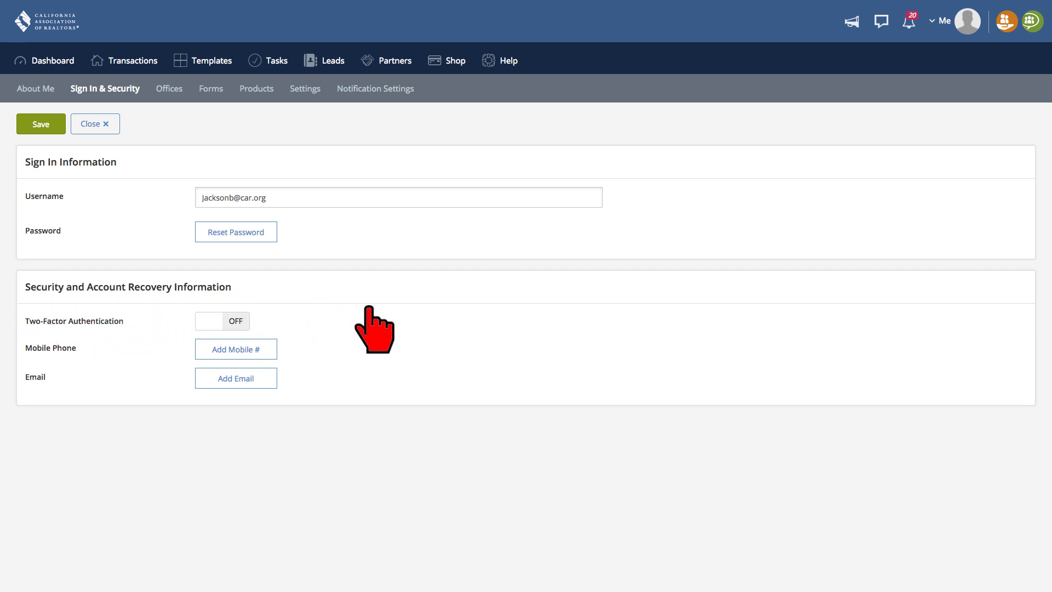
{"action": "mouse_move", "coordinate": [459, 347]}
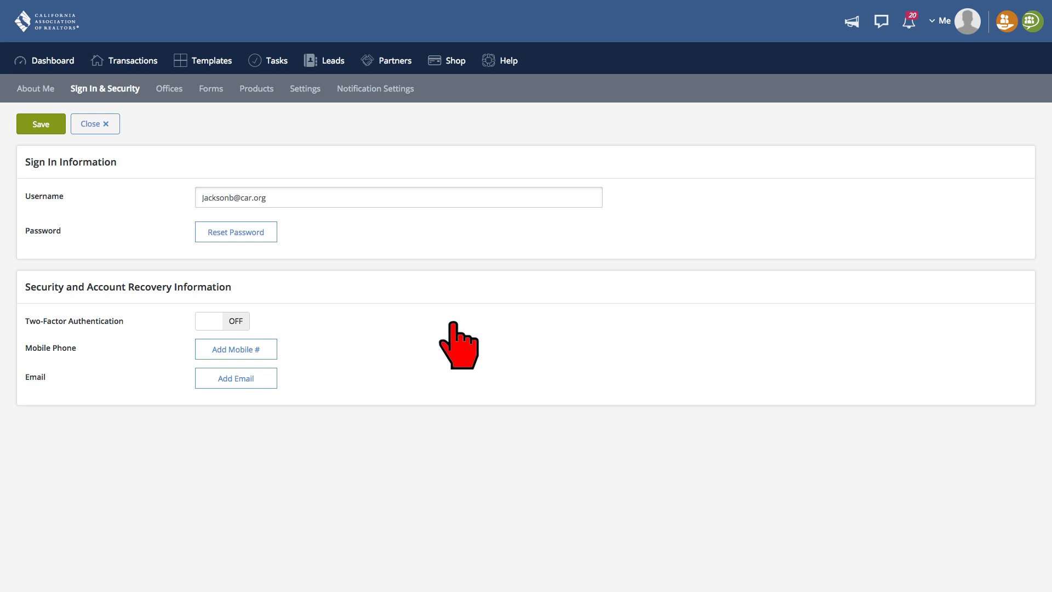
{"action": "mouse_move", "coordinate": [417, 373]}
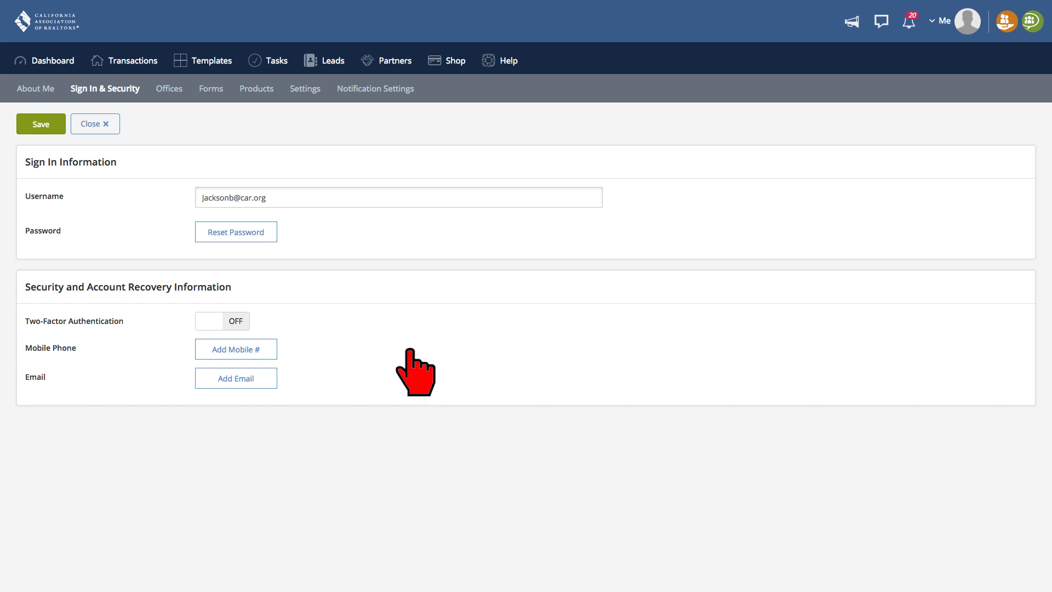
{"action": "mouse_move", "coordinate": [314, 388]}
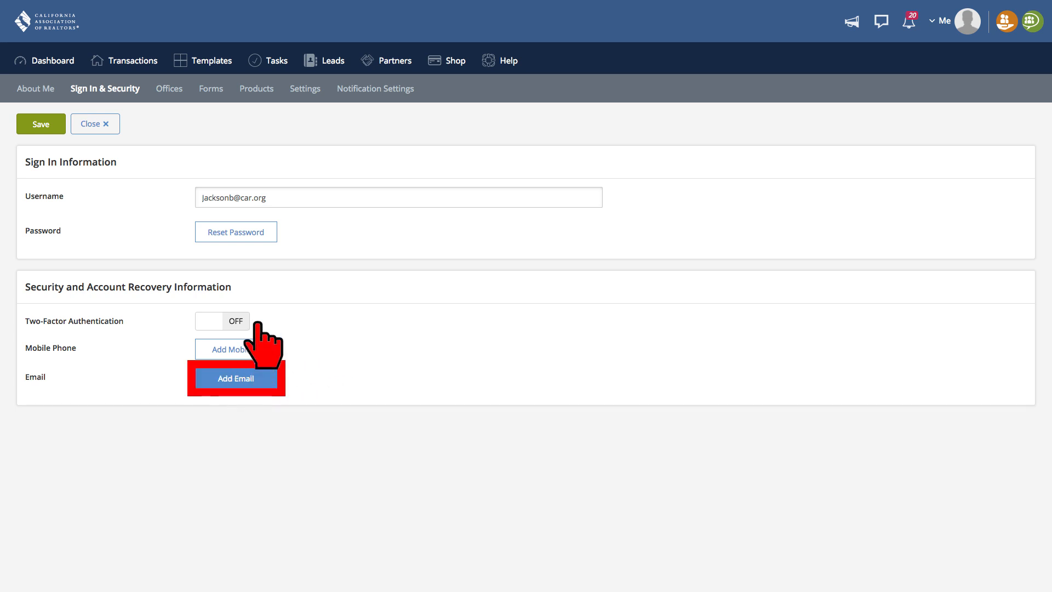
Add a recovery email address and send a verification code to it.
{"action": "left_click", "coordinate": [235, 378]}
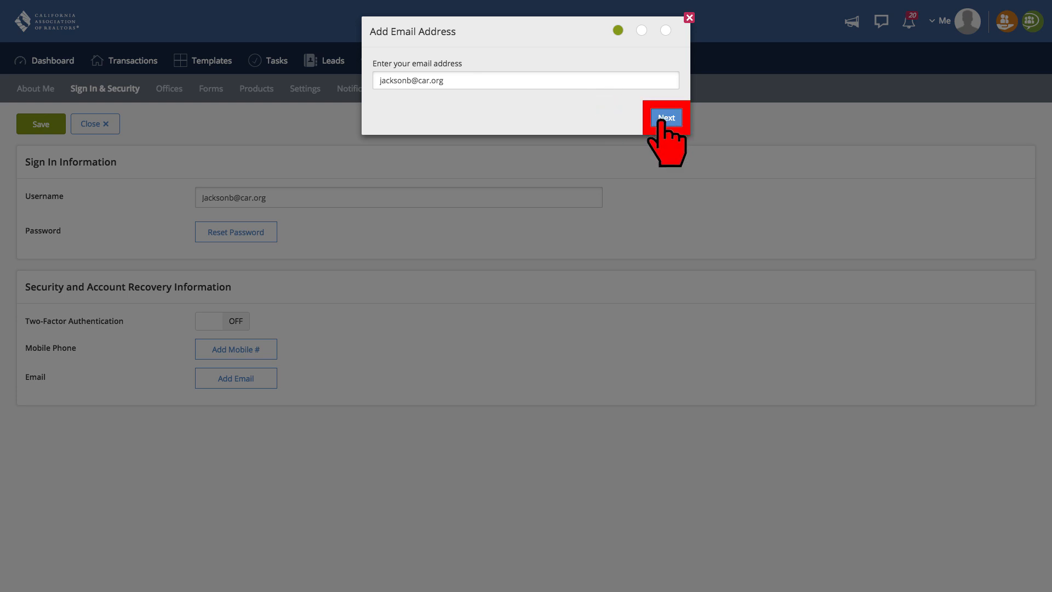
{"action": "left_click", "coordinate": [666, 118]}
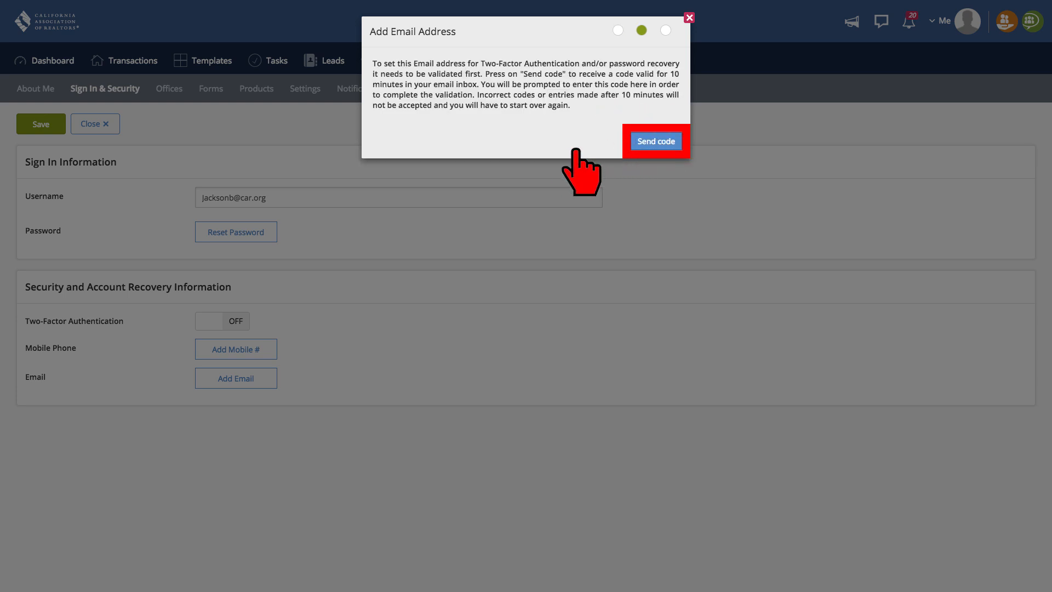
{"action": "left_click", "coordinate": [655, 140]}
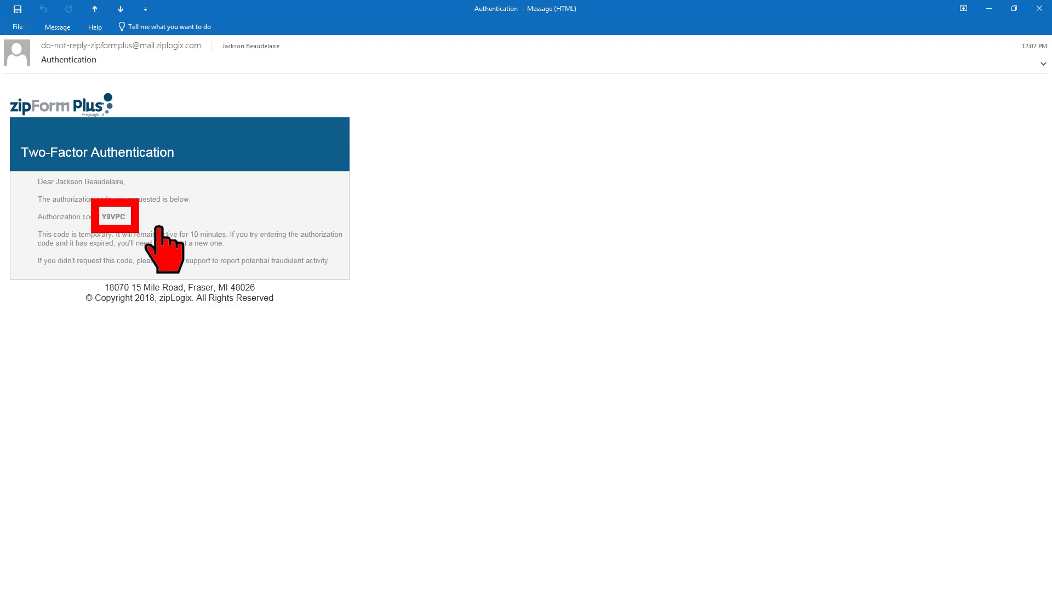
{"action": "mouse_move", "coordinate": [228, 195]}
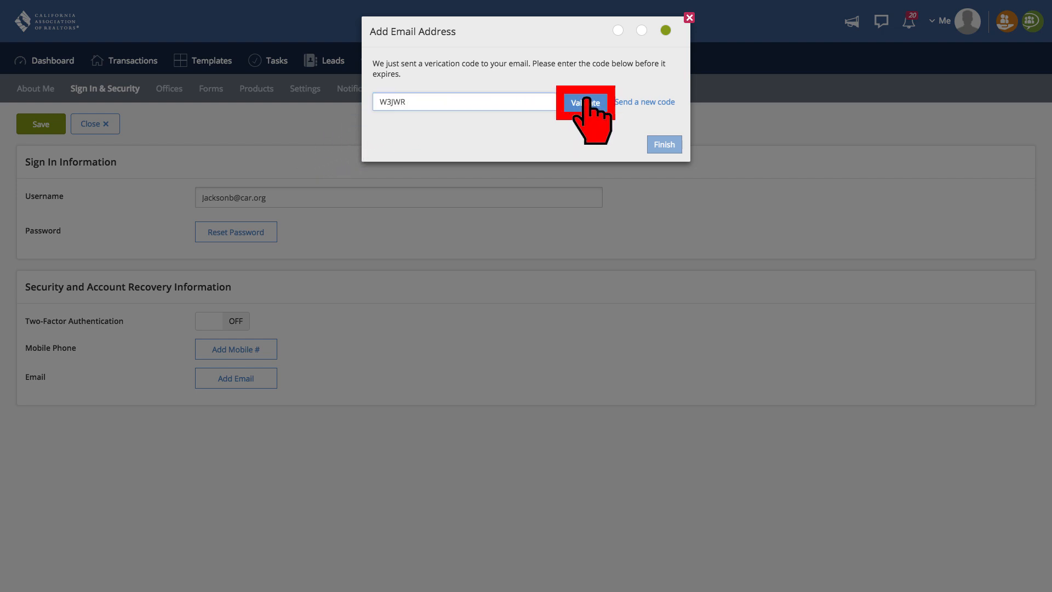
Validate the emailed verification code and finish adding the recovery email.
{"action": "left_click", "coordinate": [583, 101]}
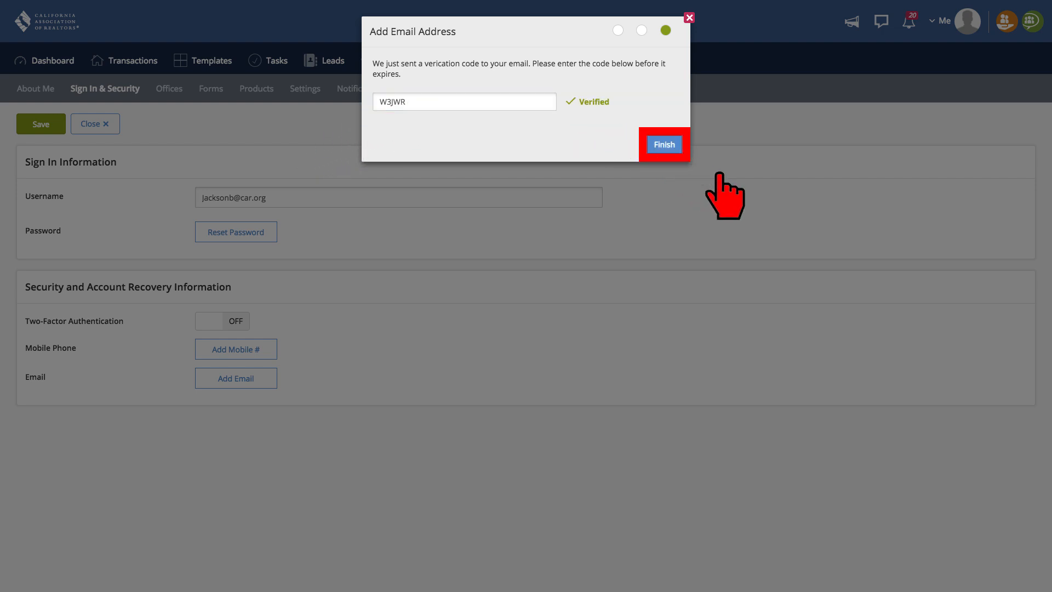
{"action": "left_click", "coordinate": [664, 145]}
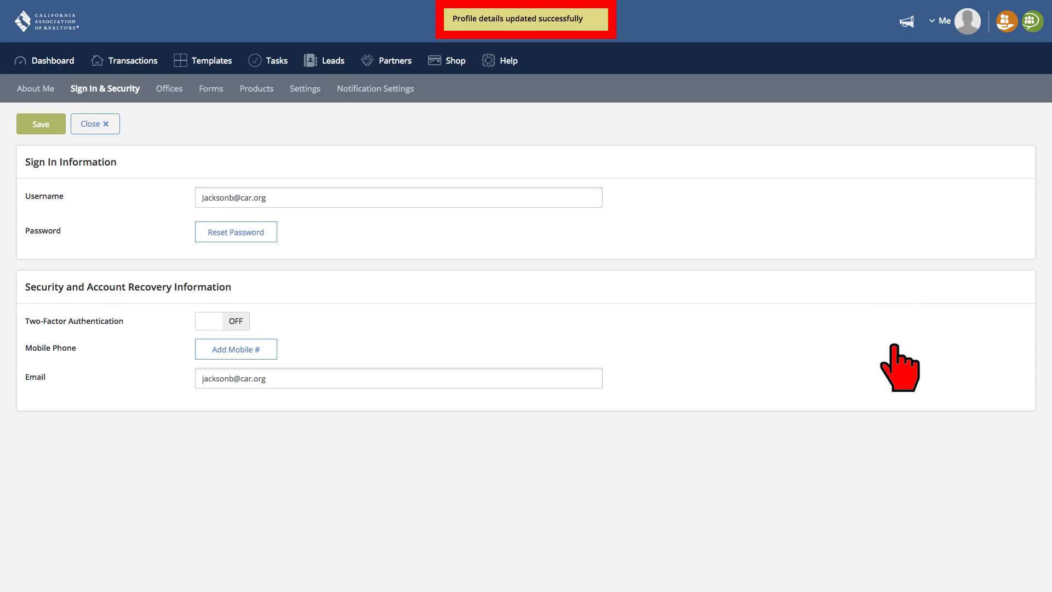
{"action": "mouse_move", "coordinate": [384, 349]}
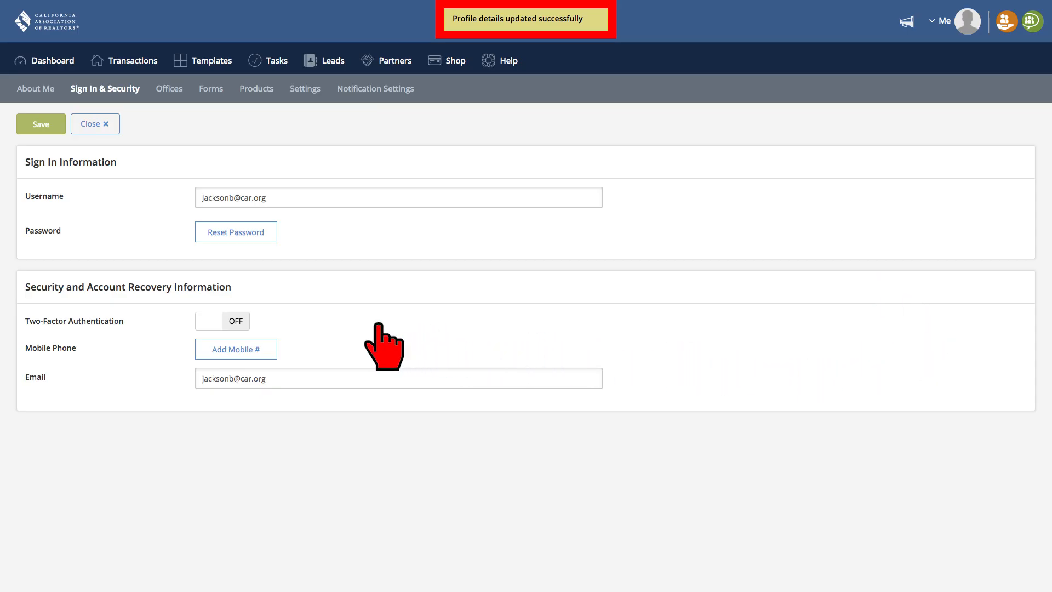
Switch the Two-Factor Authentication toggle to ON and confirm with Turn On.
{"action": "left_click", "coordinate": [222, 320]}
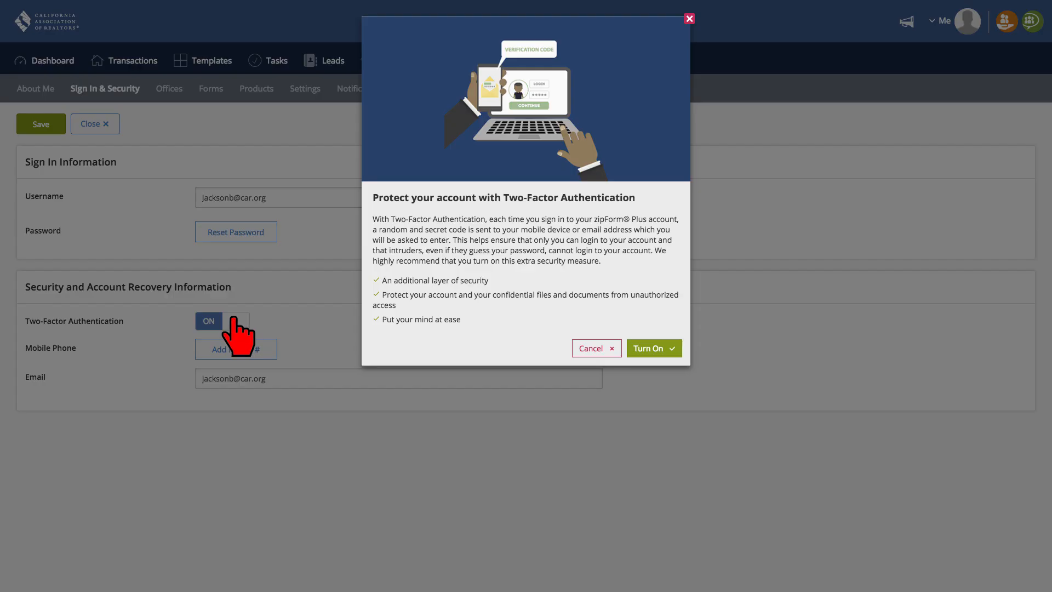
{"action": "mouse_move", "coordinate": [475, 352]}
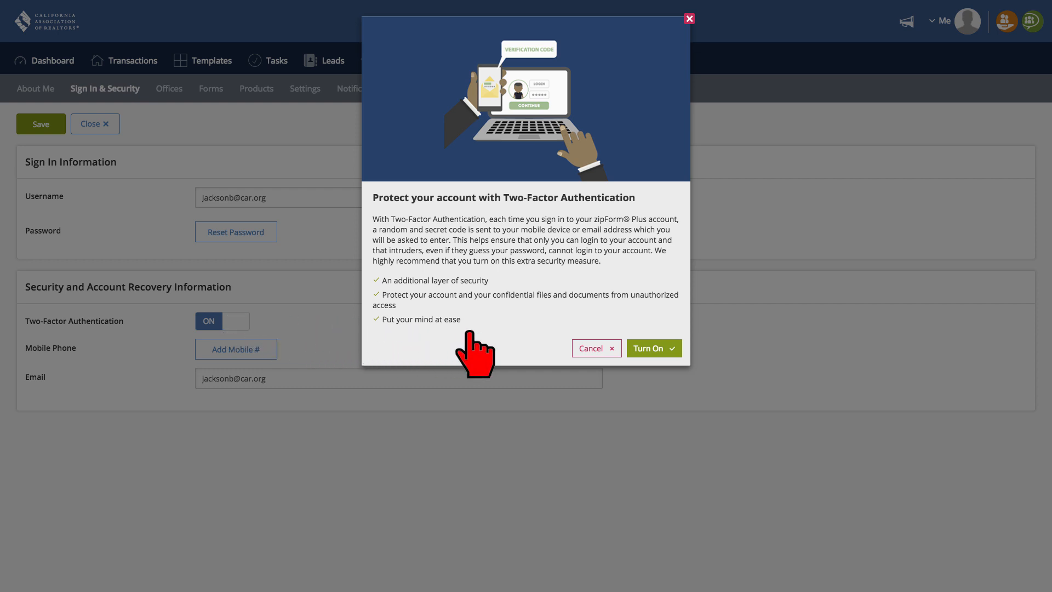
{"action": "mouse_move", "coordinate": [648, 349]}
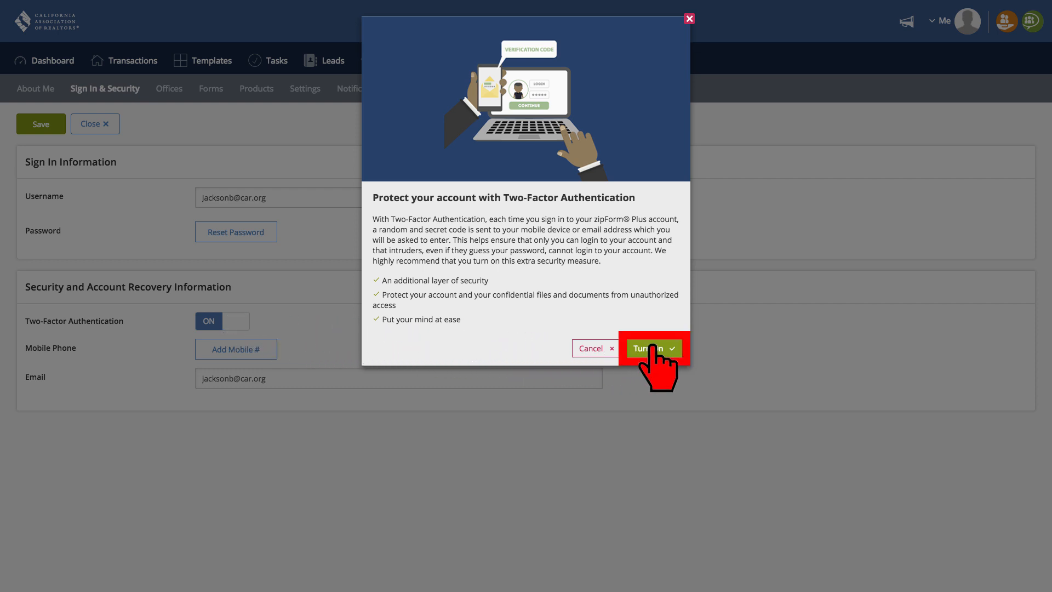
{"action": "left_click", "coordinate": [650, 349]}
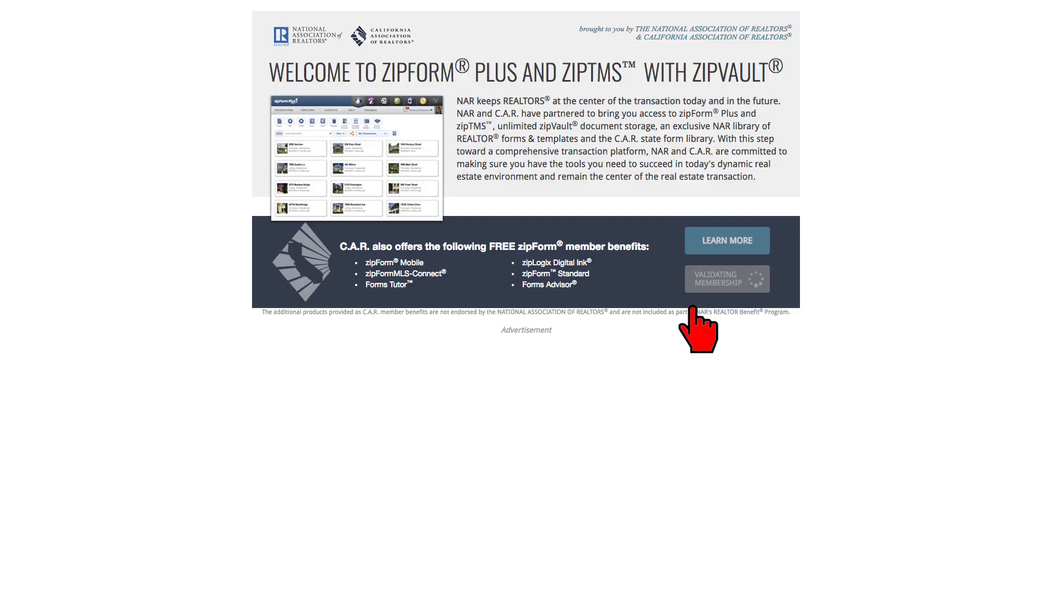
Sign back into zipForm Plus using an authorization code sent by email.
{"action": "left_click", "coordinate": [727, 279]}
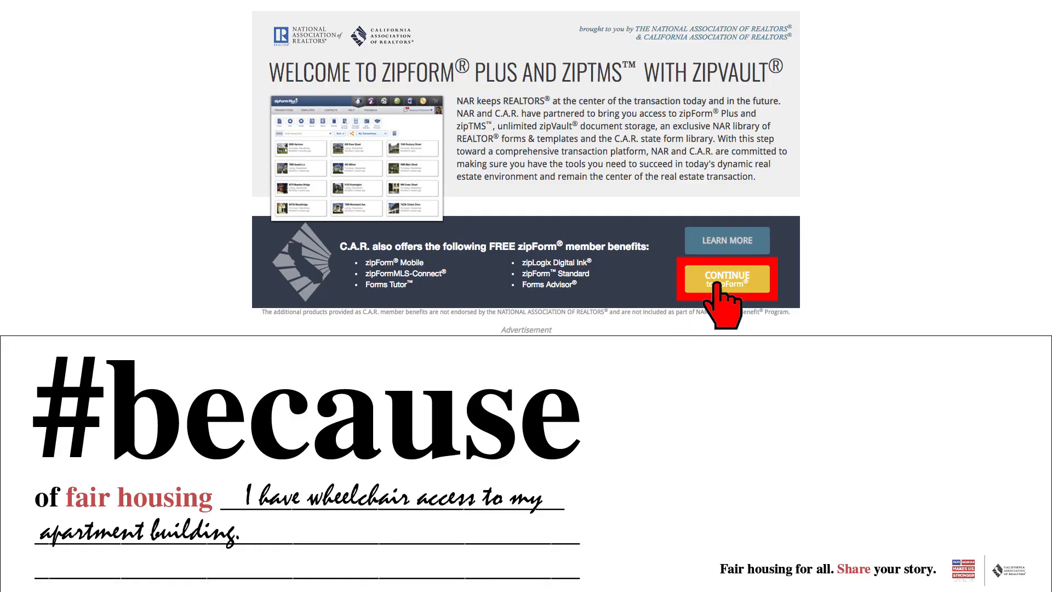
{"action": "left_click", "coordinate": [727, 278]}
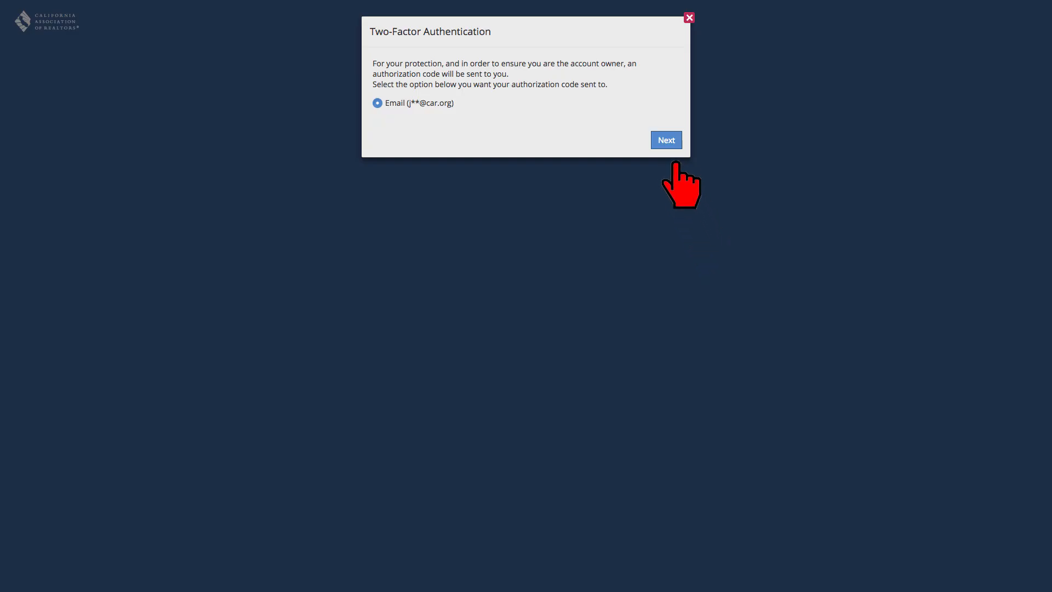
{"action": "mouse_move", "coordinate": [666, 140]}
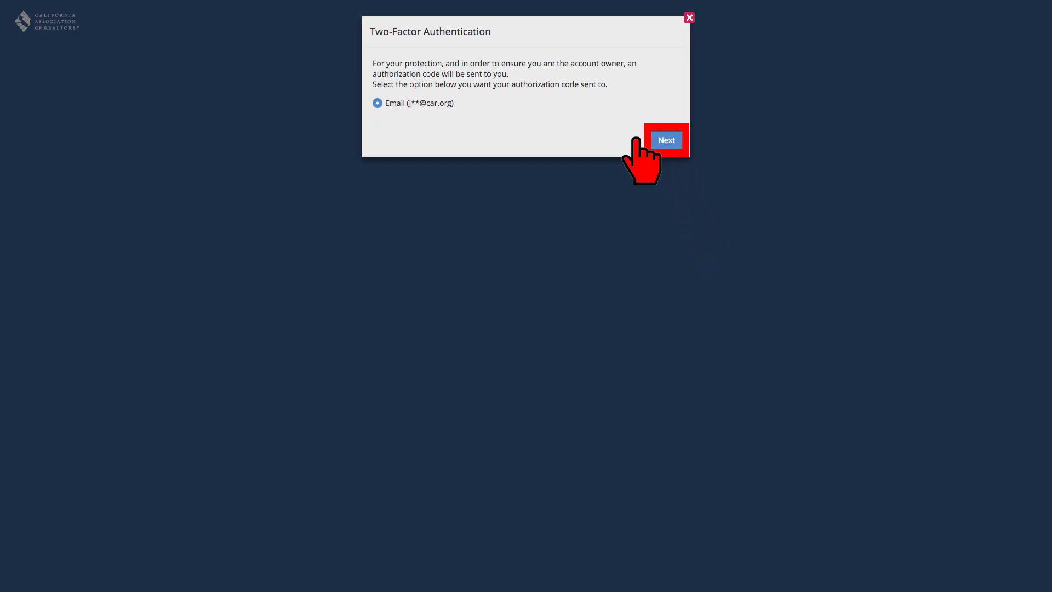
{"action": "left_click", "coordinate": [665, 139]}
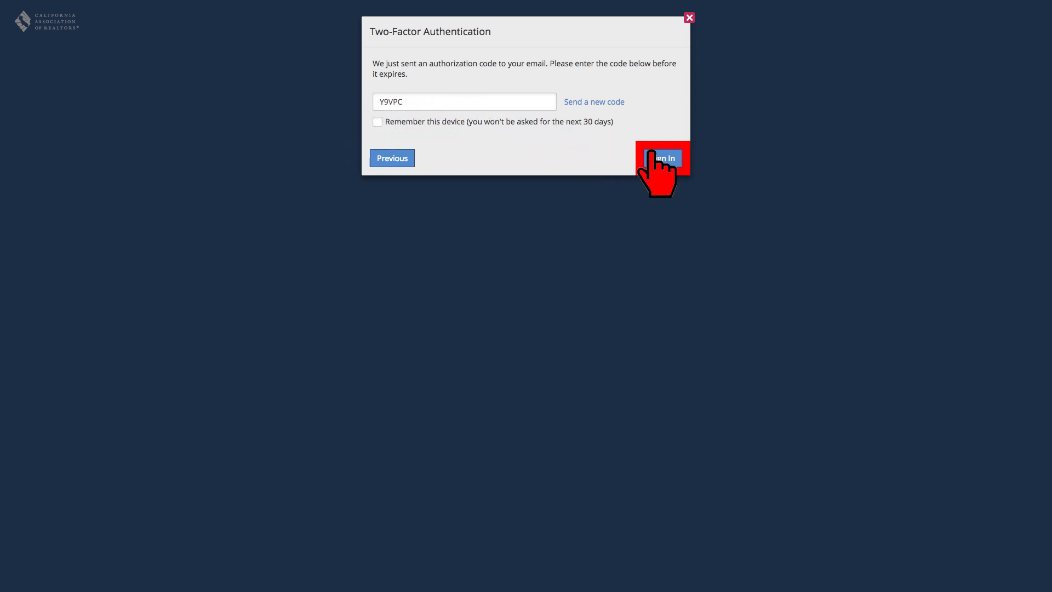
{"action": "left_click", "coordinate": [662, 158]}
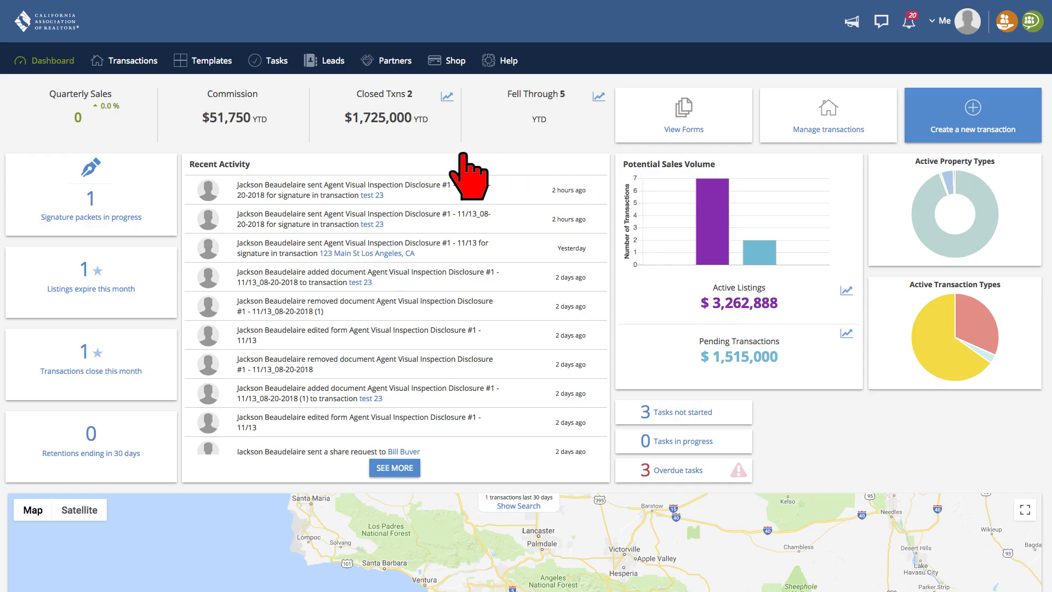
{"action": "mouse_move", "coordinate": [168, 195]}
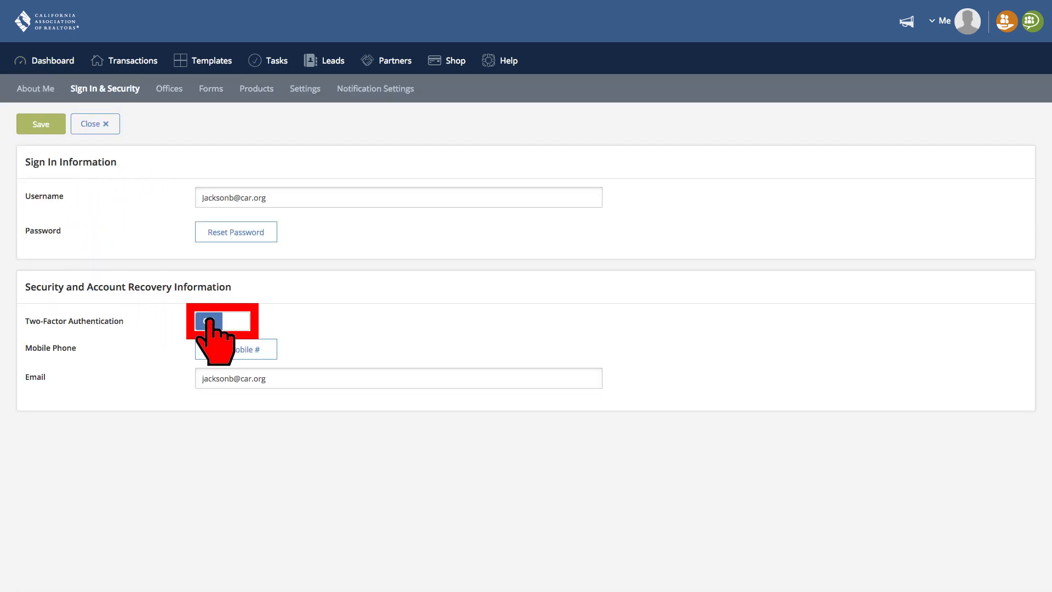
Set the Two-Factor Authentication toggle to OFF and save the security settings.
{"action": "left_click", "coordinate": [222, 321]}
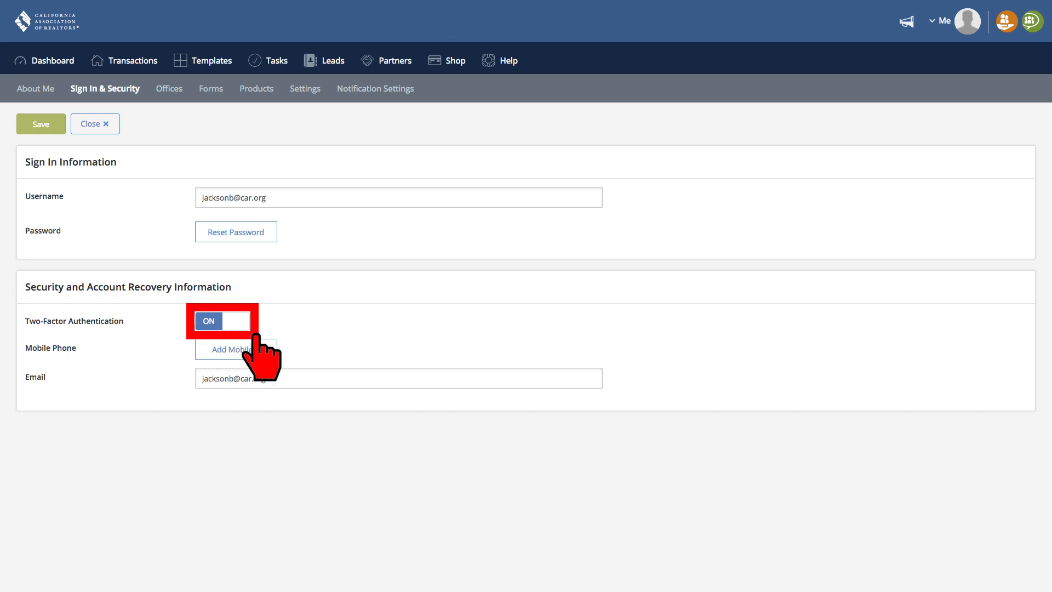
{"action": "left_click", "coordinate": [235, 320]}
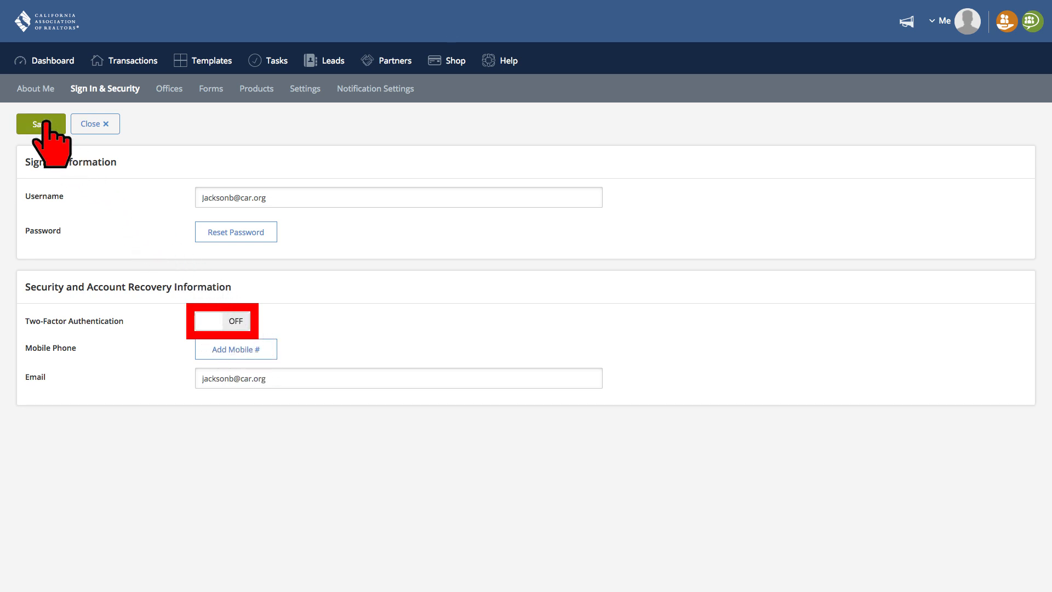